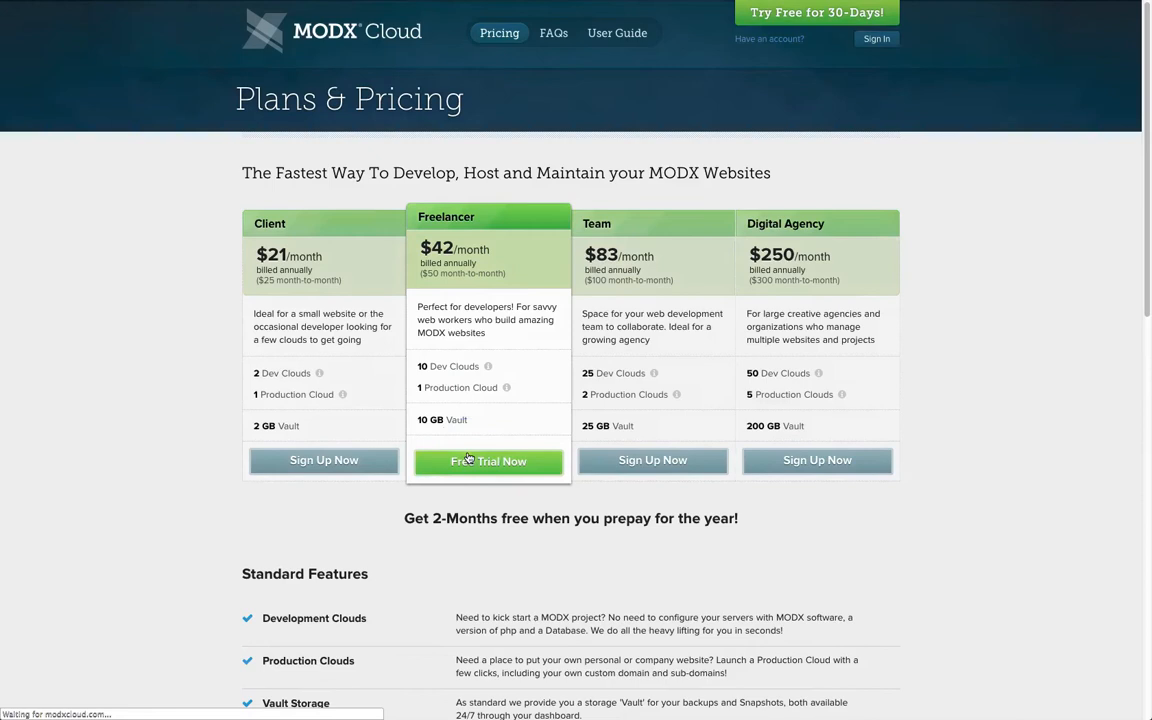
- Start a free trial of the Freelancer plan from the Plans & Pricing page
click(488, 460)
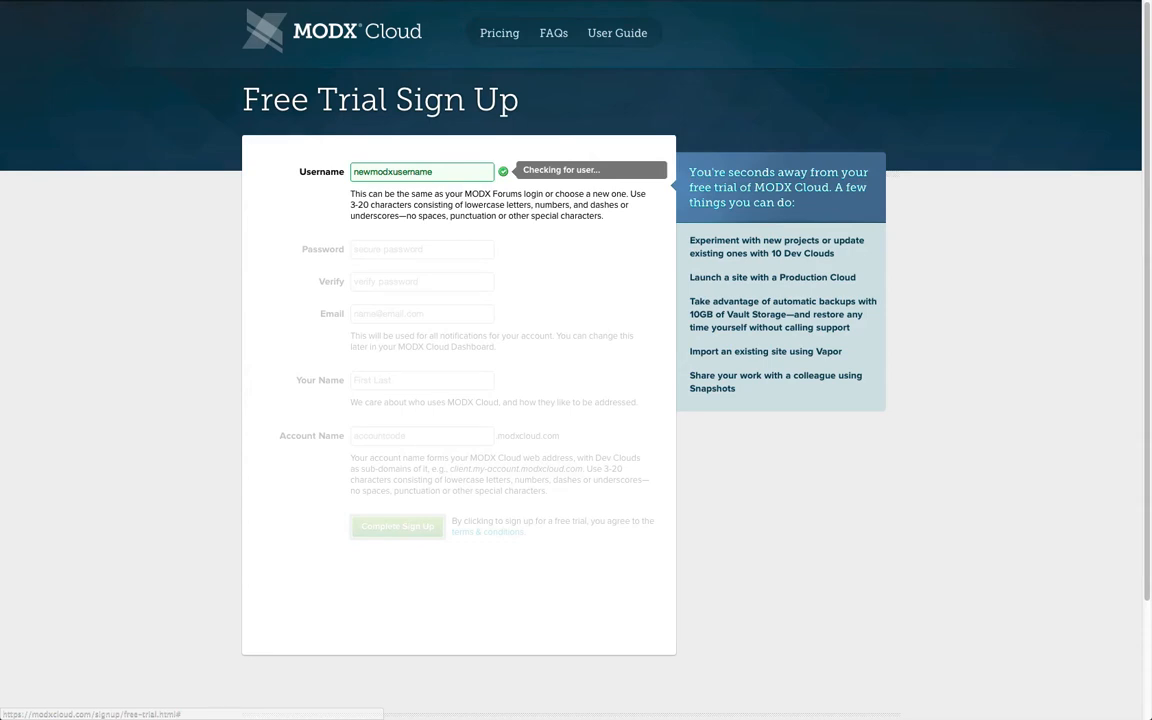
text(•••)
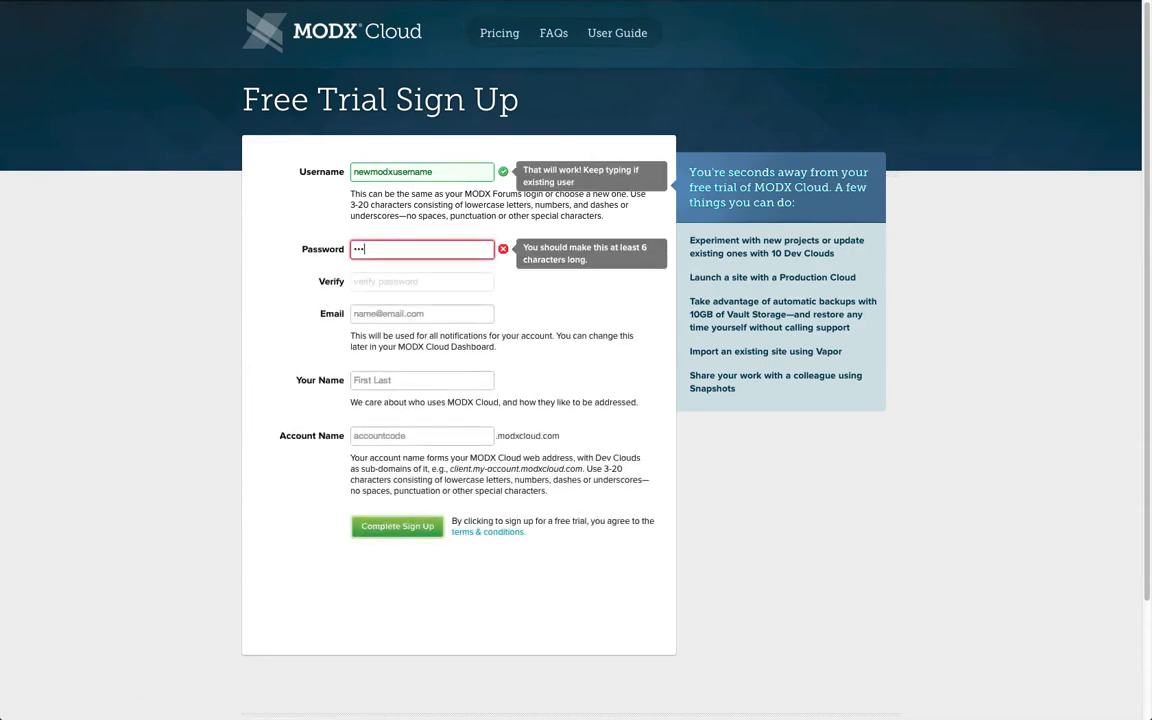
text(**)
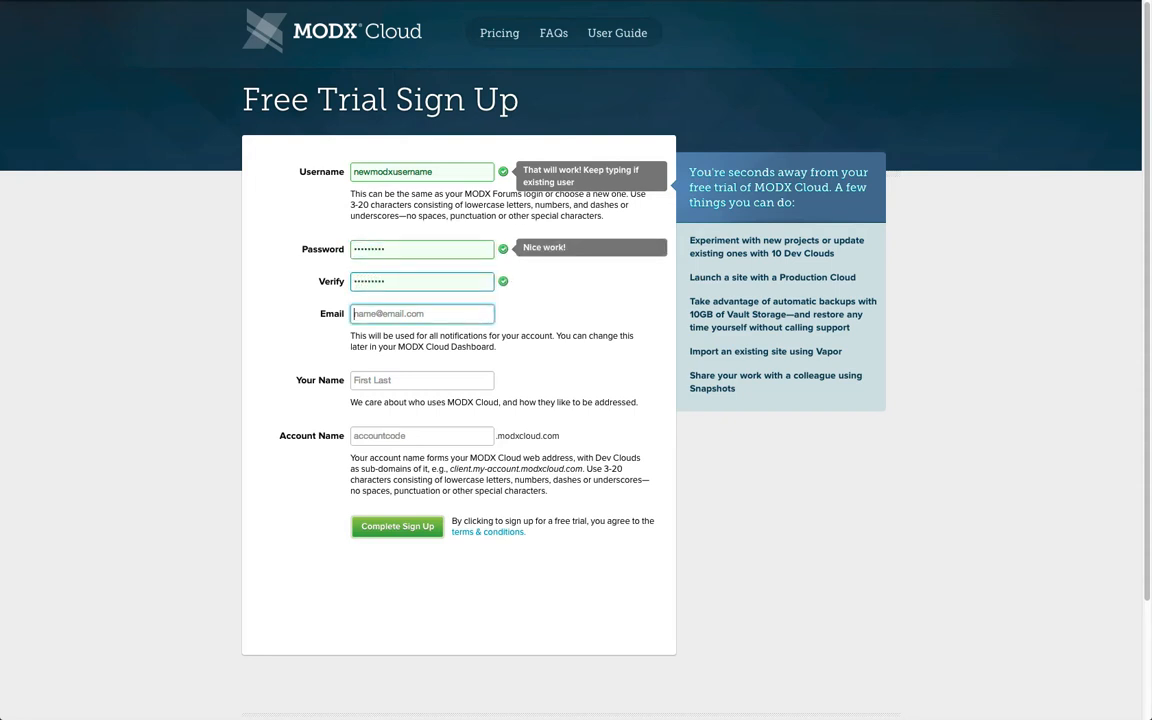
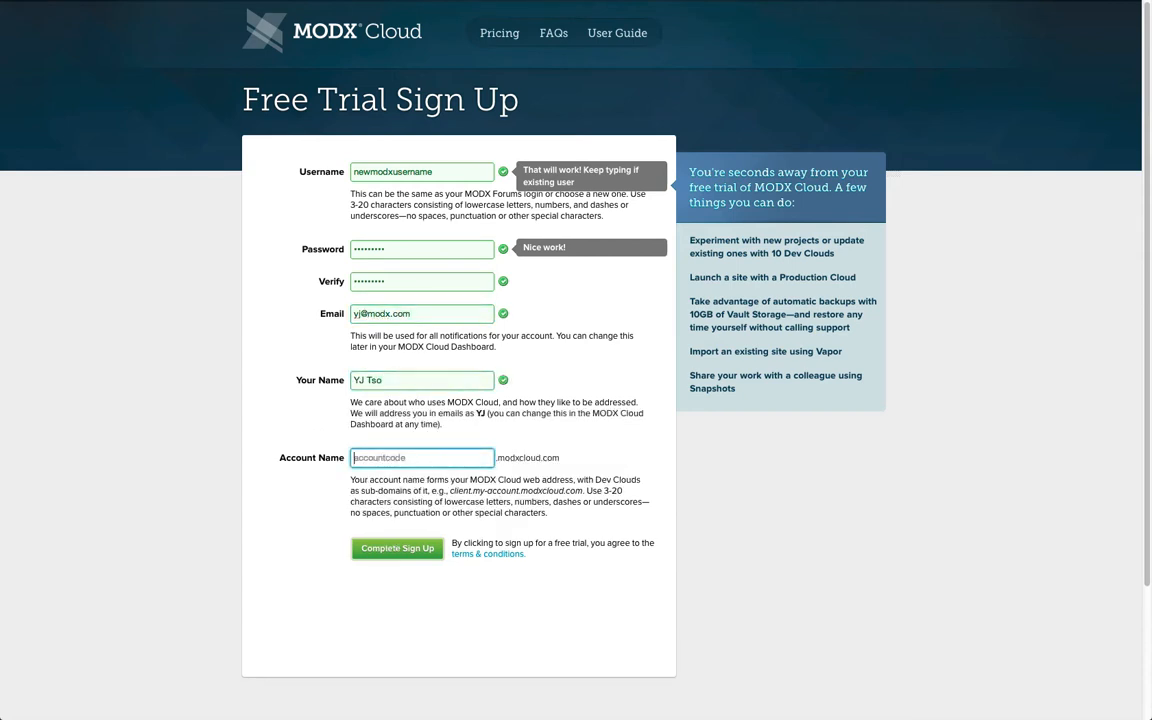
text(newmodxcloudaccount)
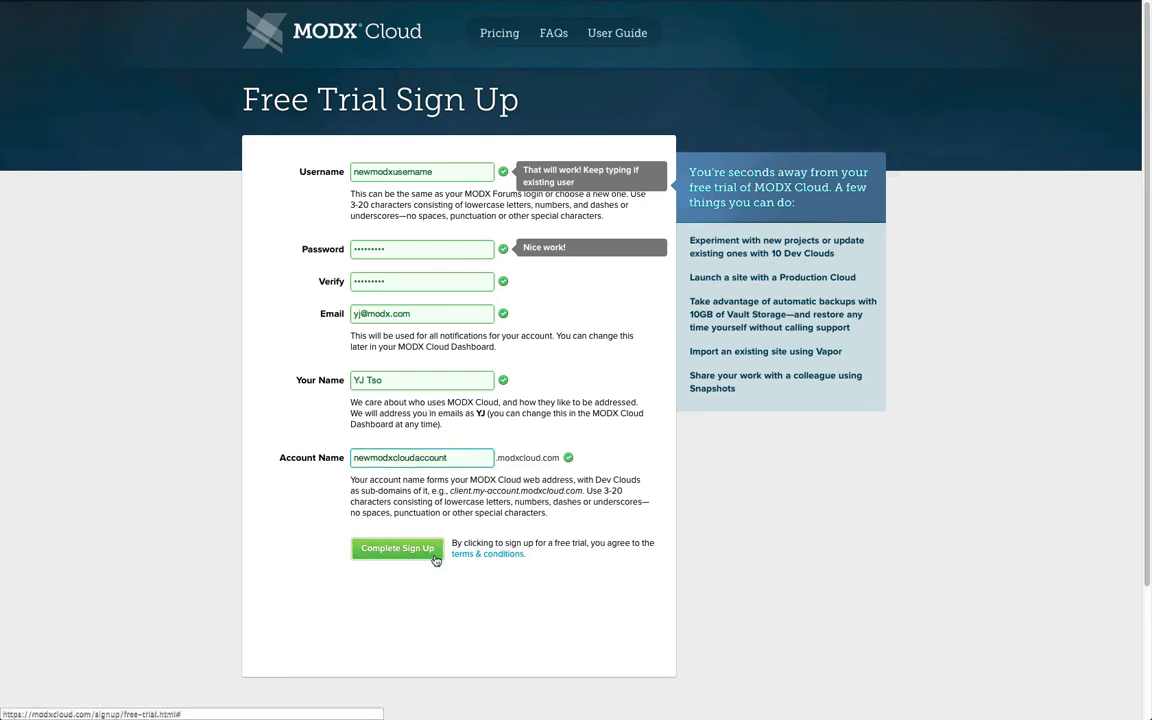
click(396, 548)
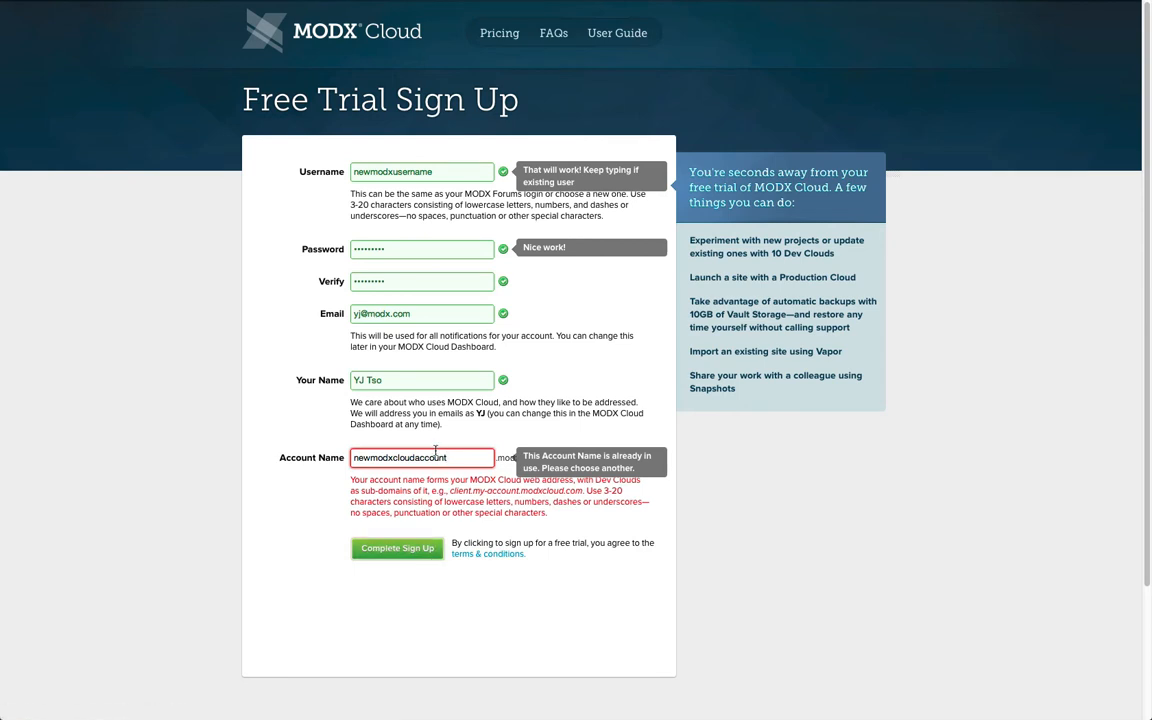
- Replace the taken account name with 'randomname' and resubmit the sign-up
text(randomaccou)
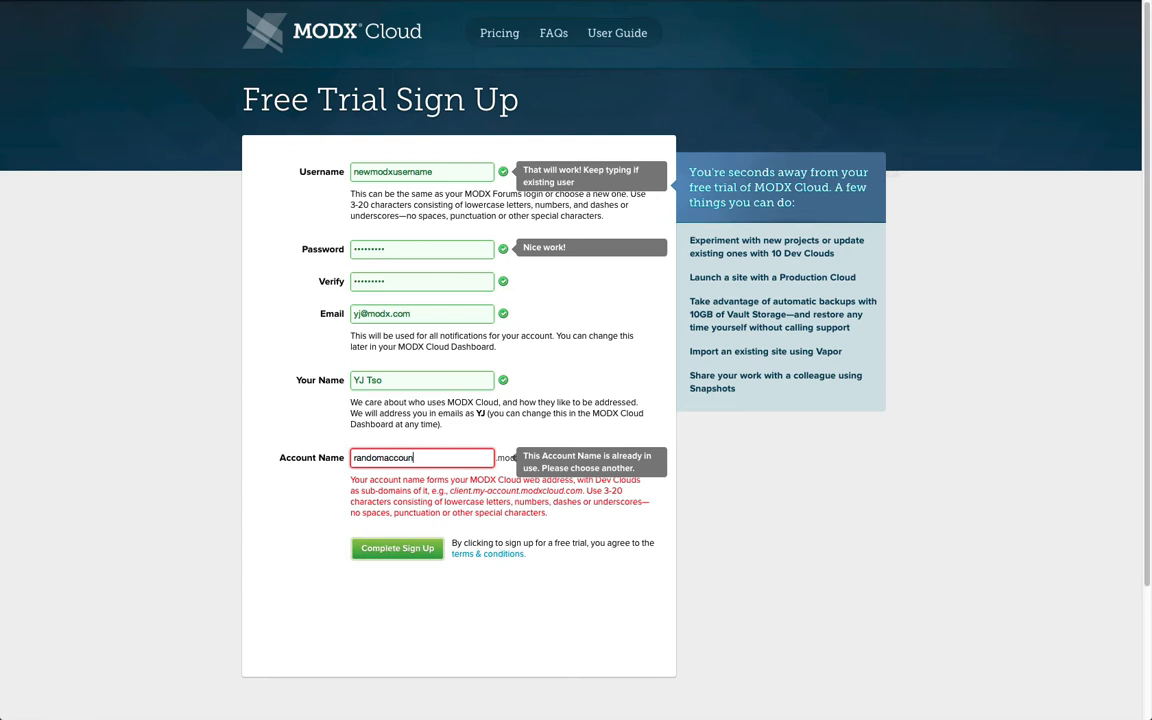
text(name)
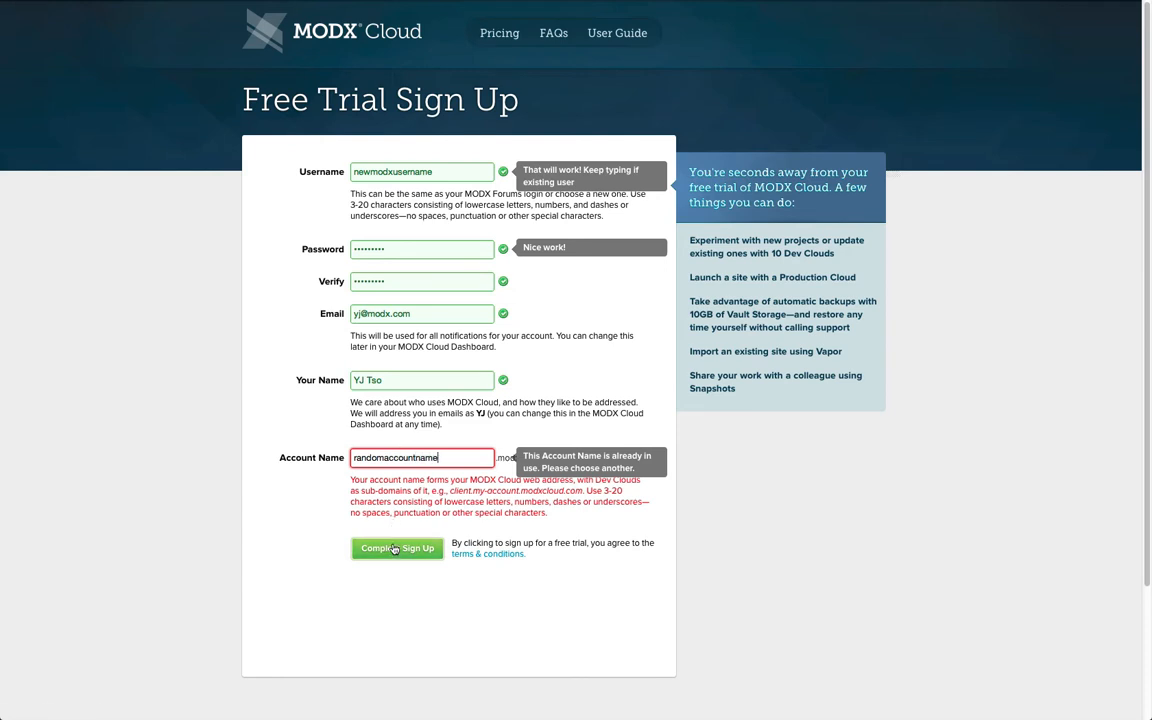
click(396, 548)
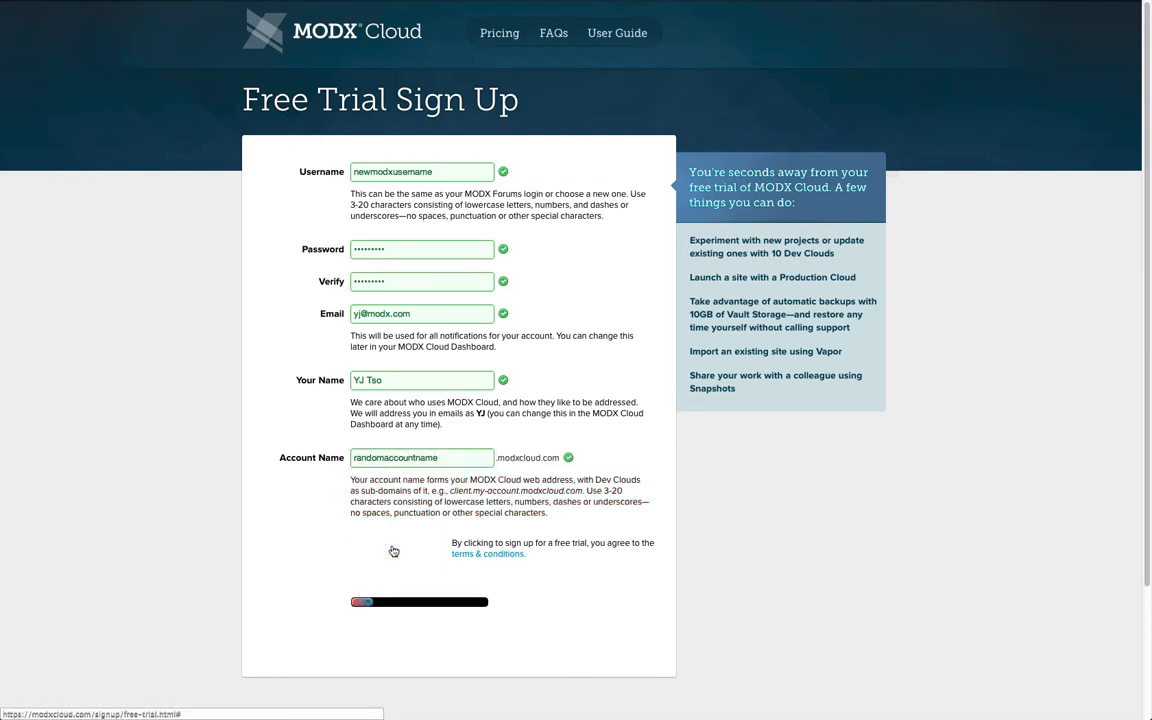
- Log into the Cloud Dashboard from the Success page as newmodxuser
click(420, 600)
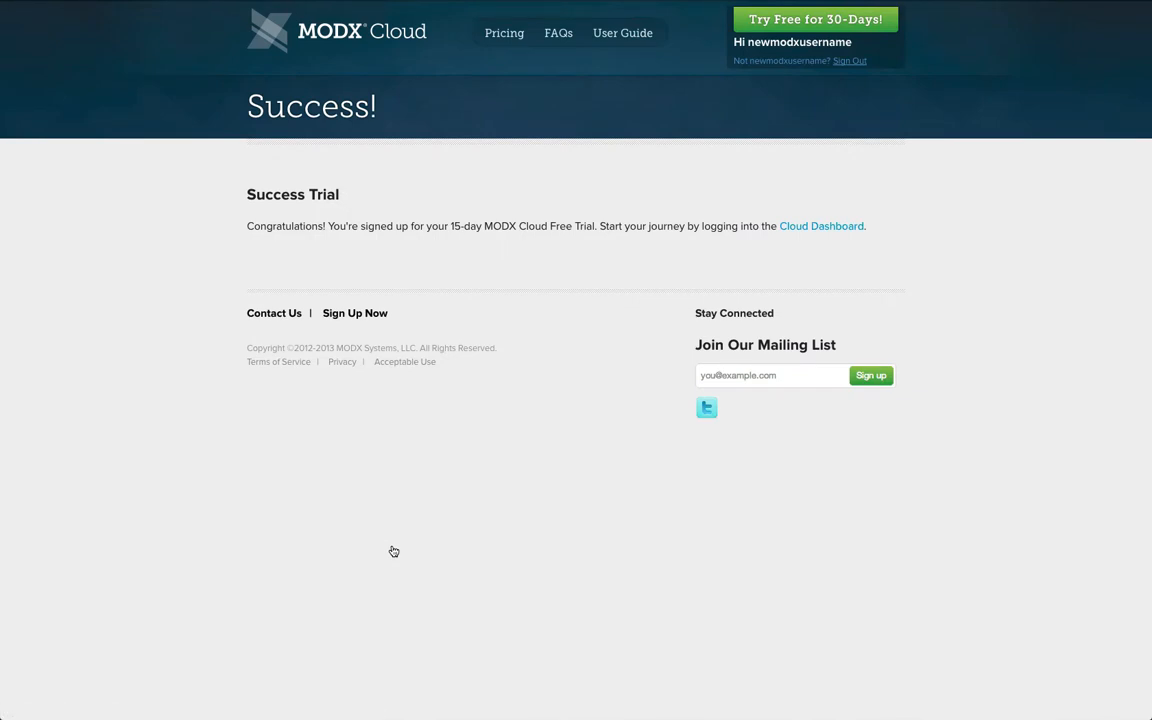
mouse_move(832, 224)
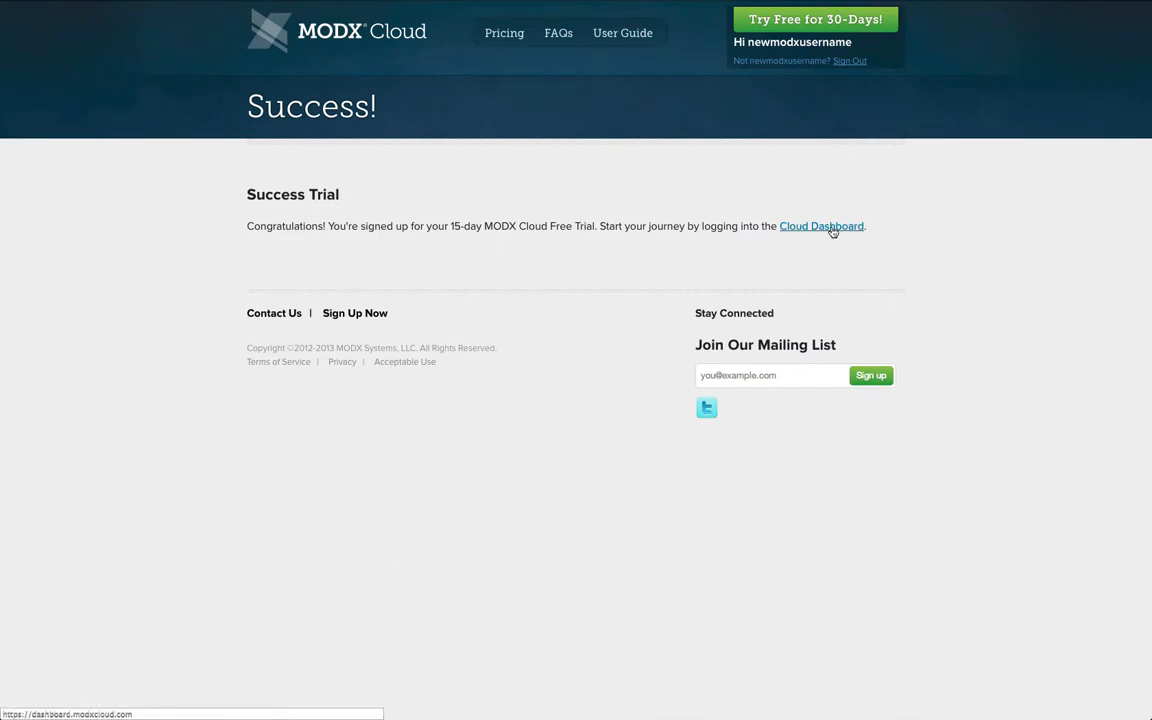
click(820, 224)
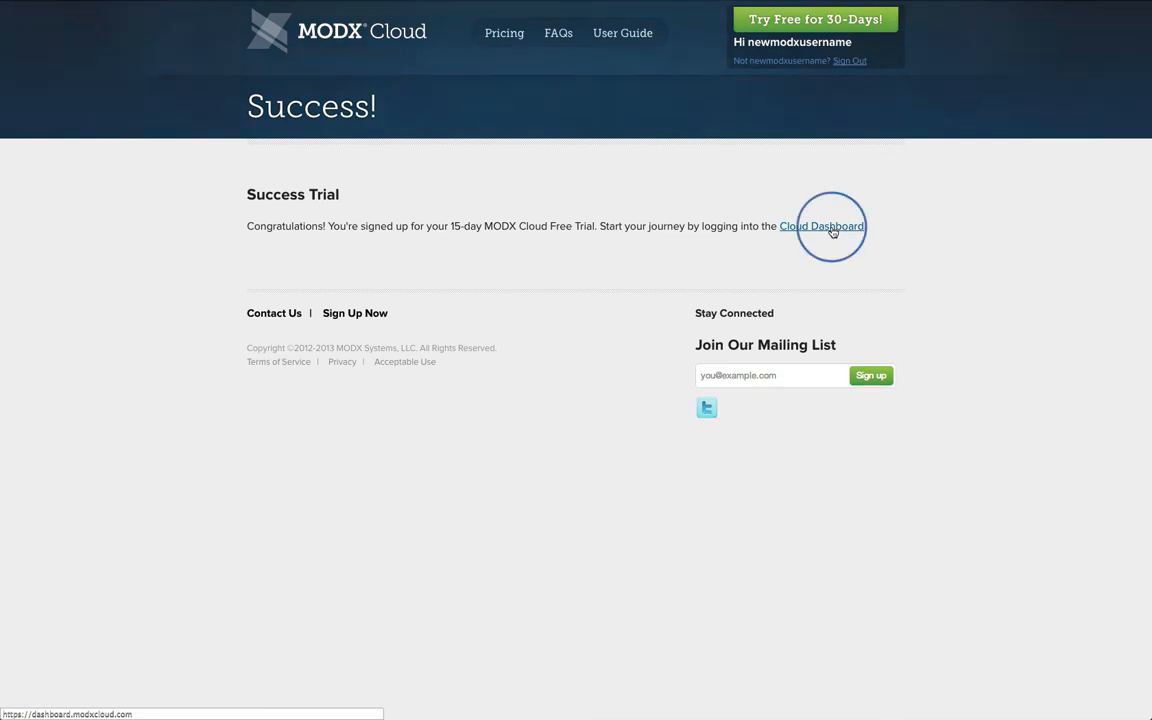
click(822, 226)
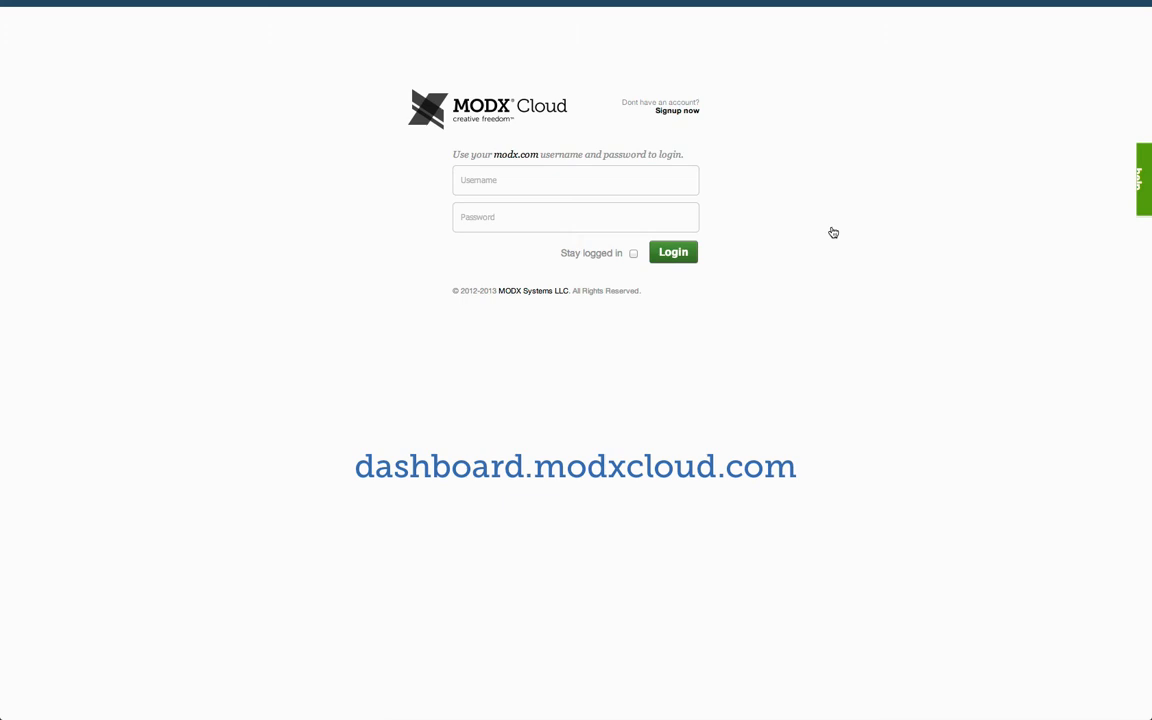
text(newmodxusername)
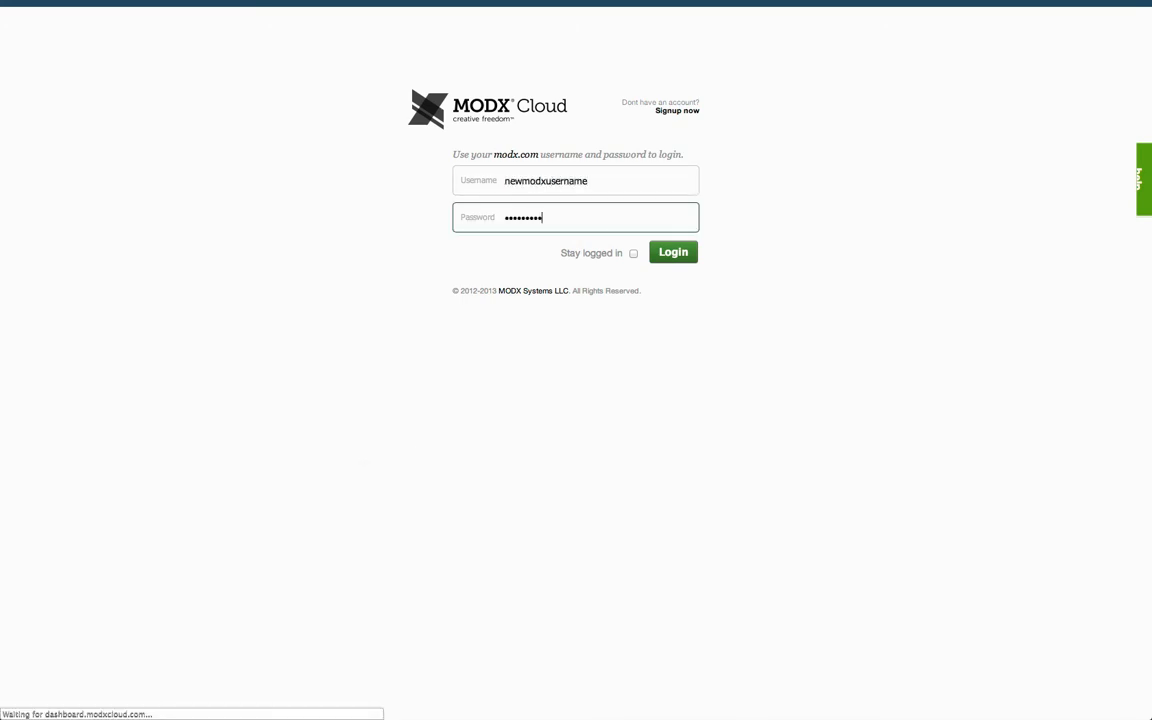
click(672, 252)
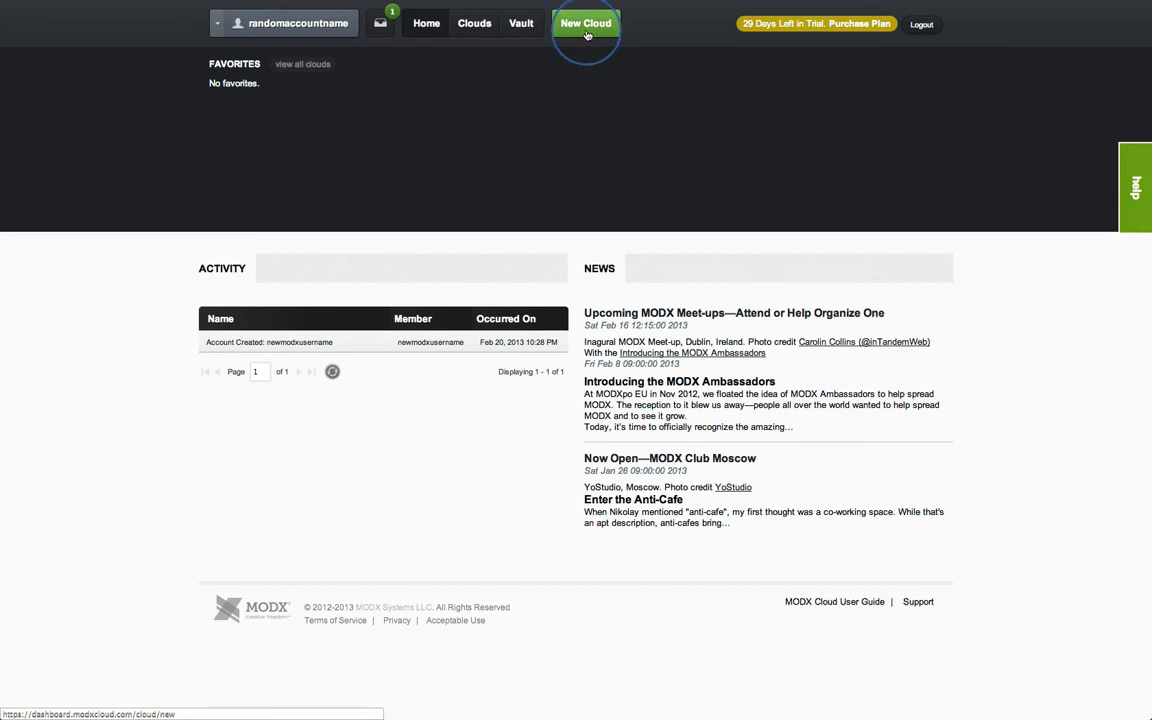
- Create a Developer cloud named markuptomodx and confirm the creation success message
click(586, 24)
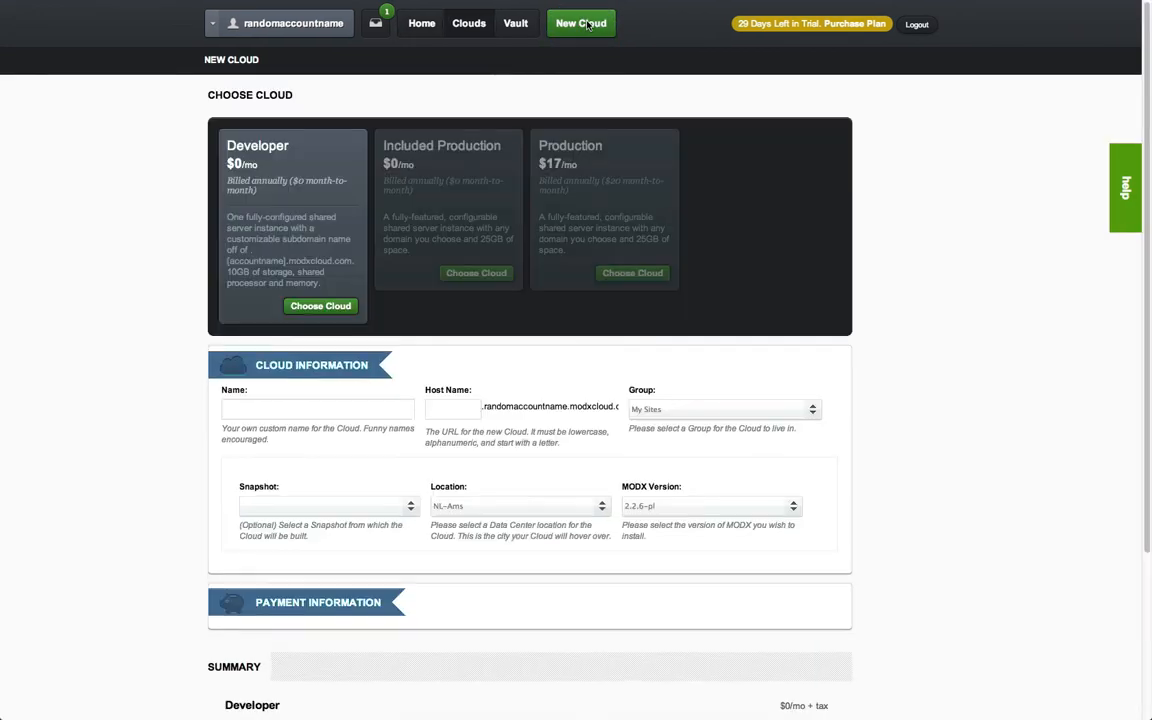
click(318, 408)
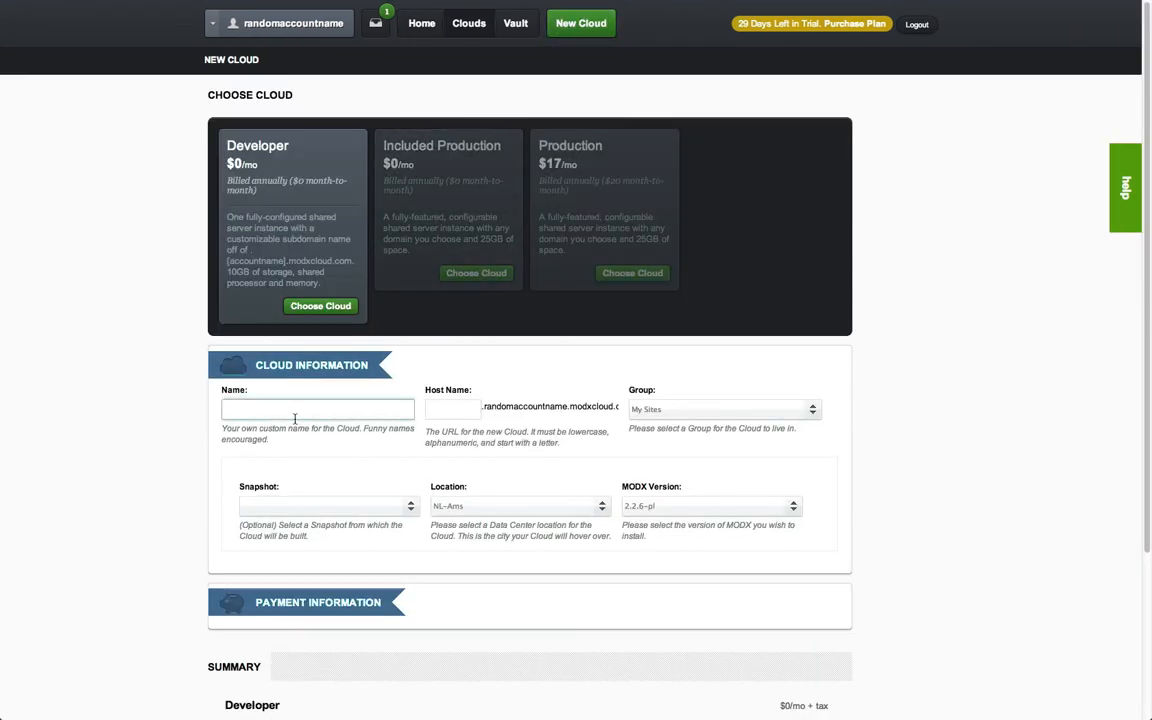
text(markuptomodx)
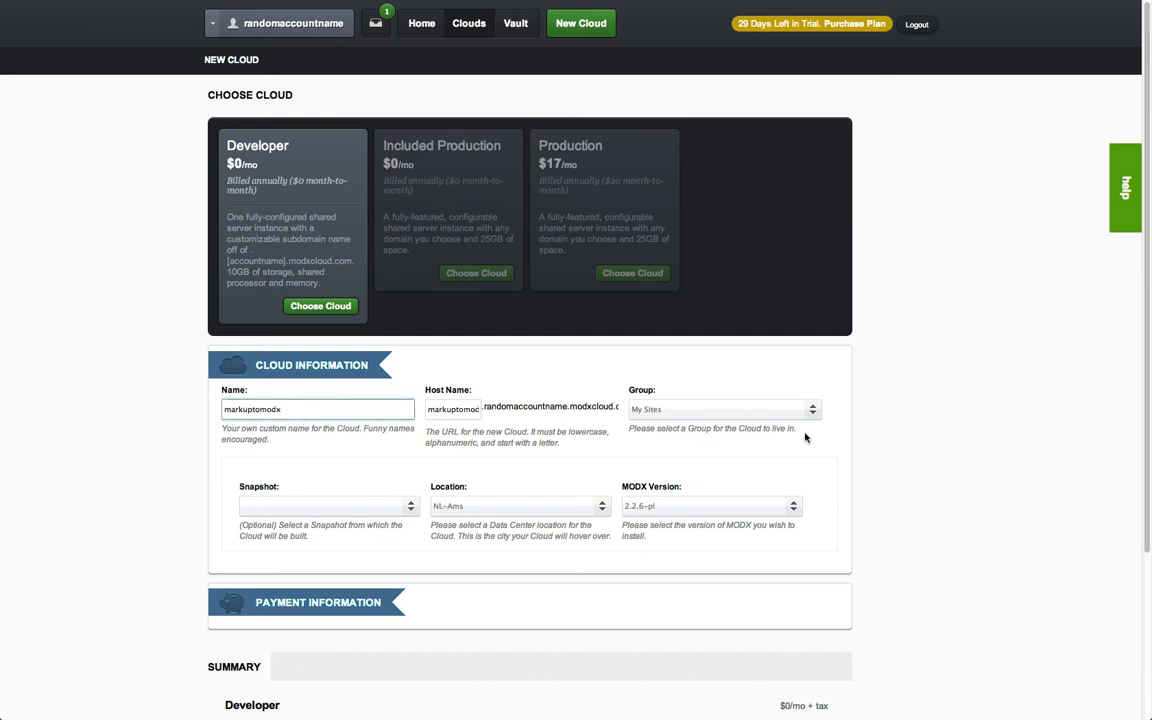
scroll(down, 3)
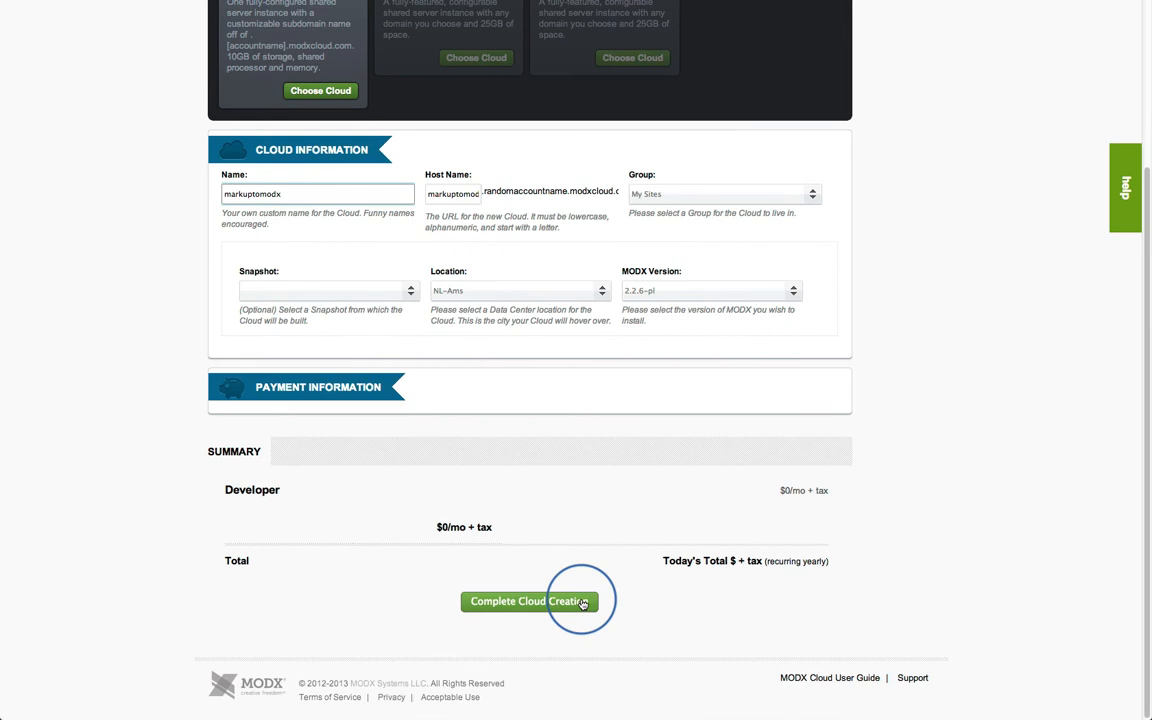
click(528, 600)
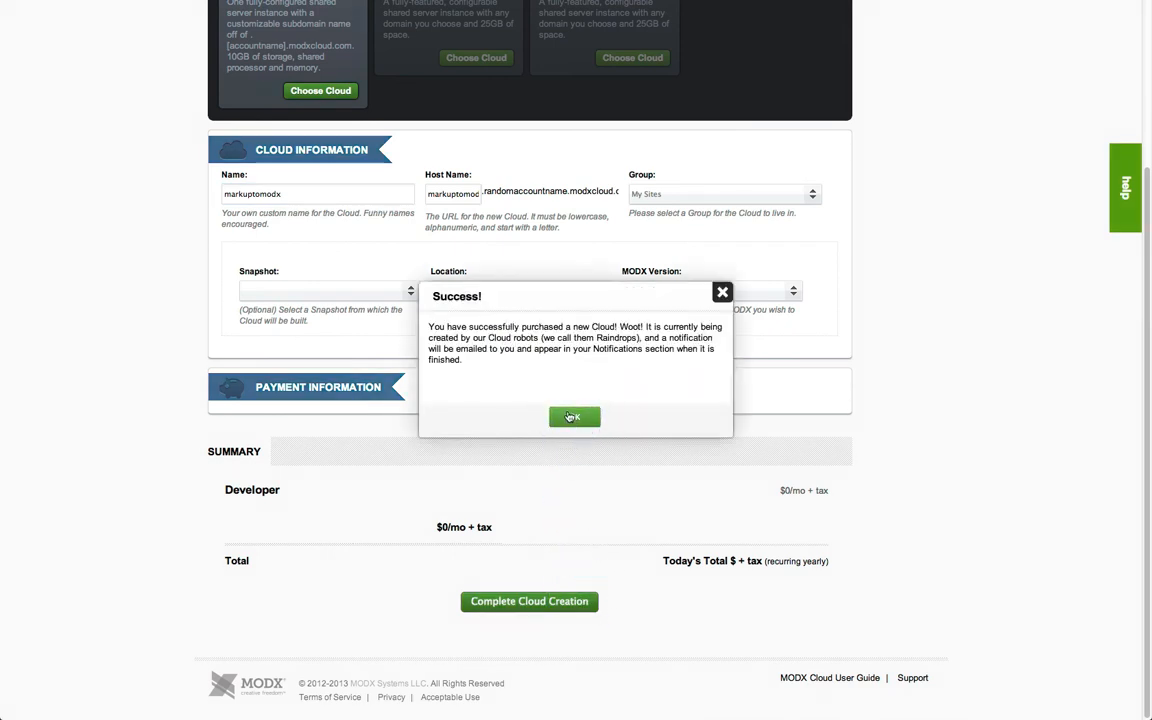
click(574, 418)
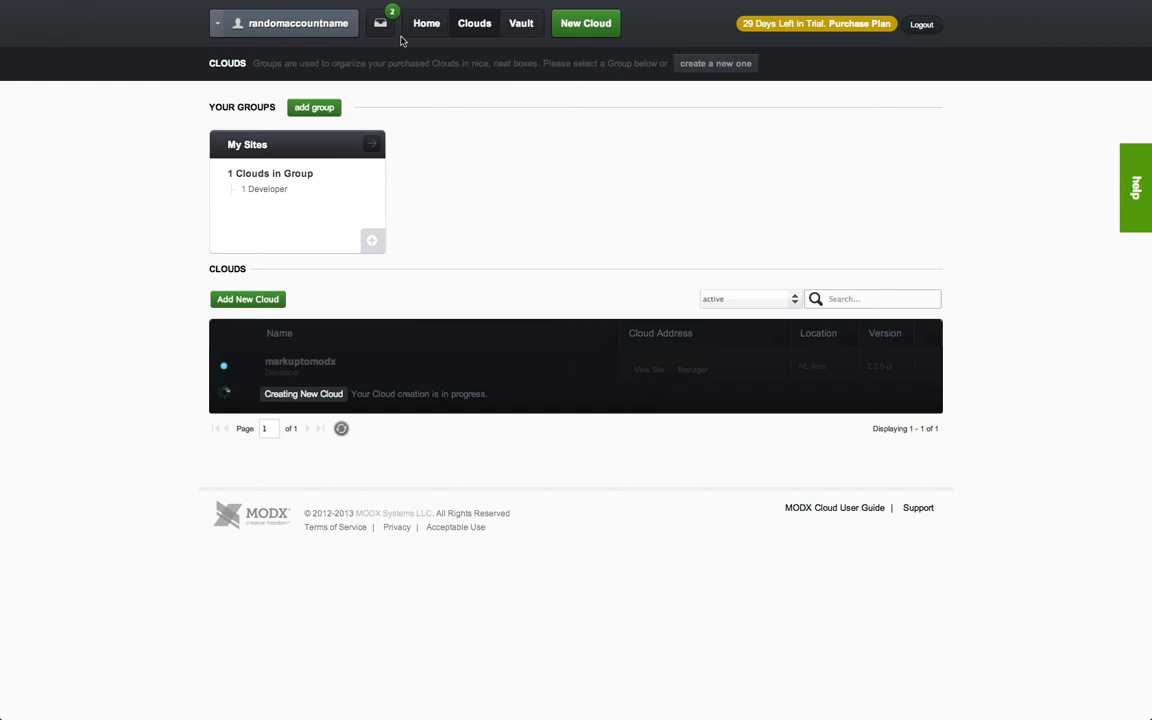
- Follow the setup notification to the markuptomodx cloud's MODX Manager login page
click(380, 22)
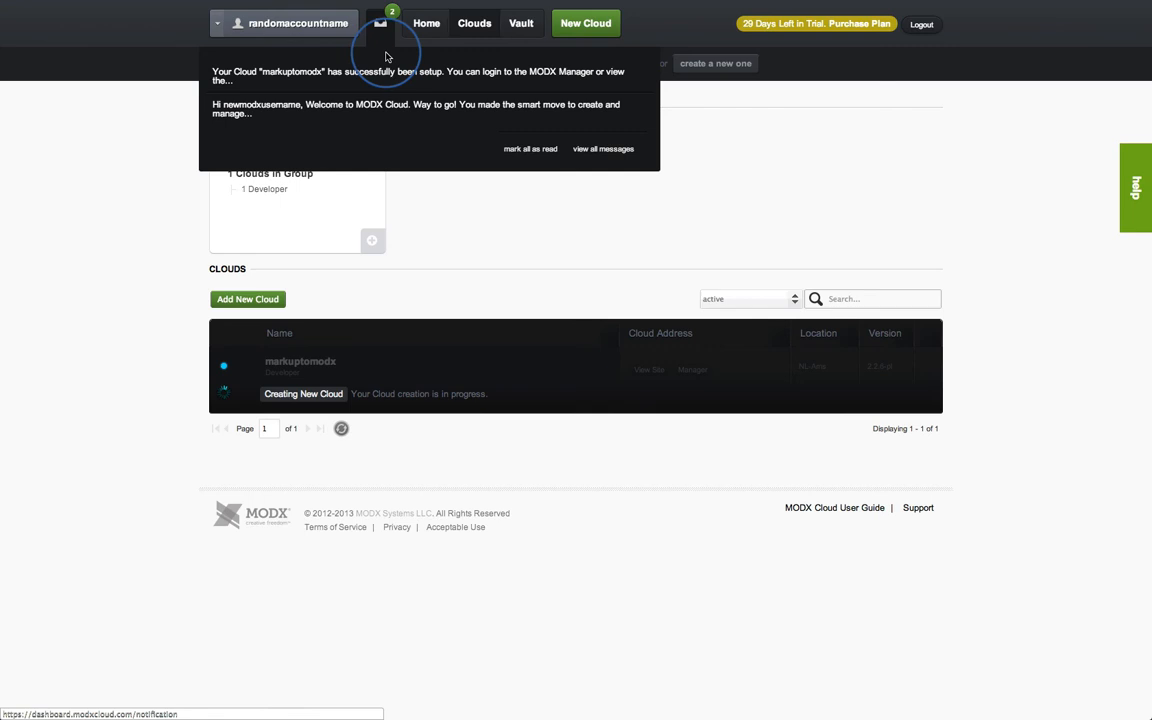
click(410, 76)
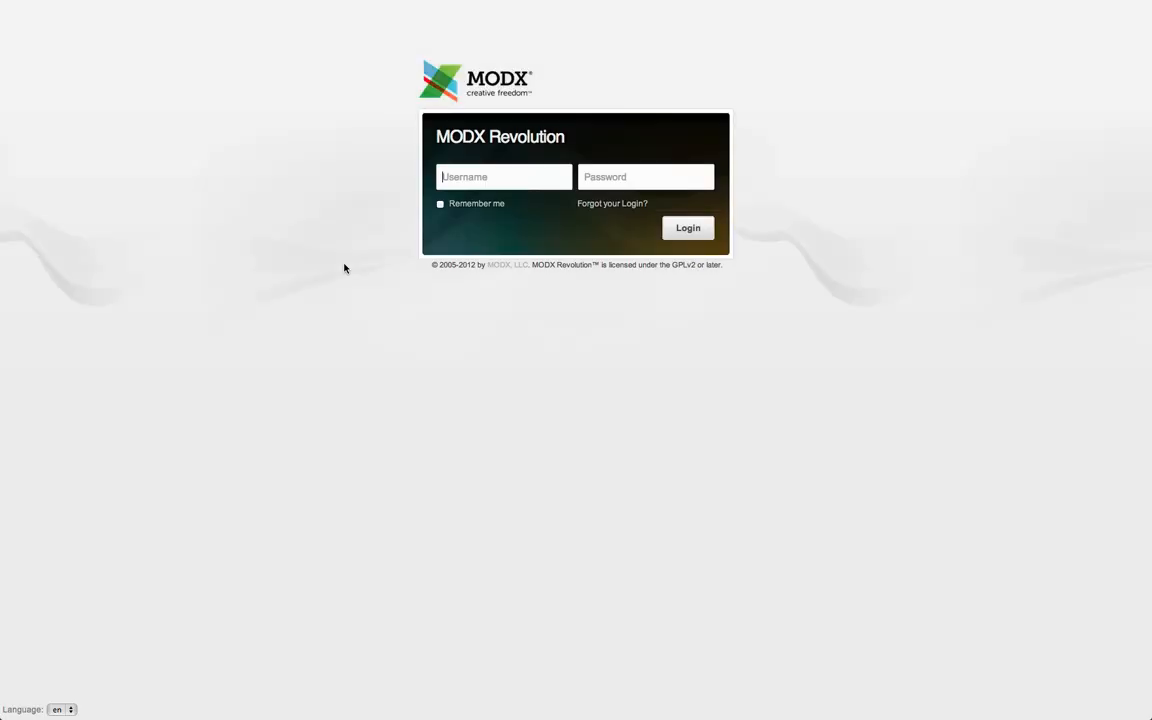
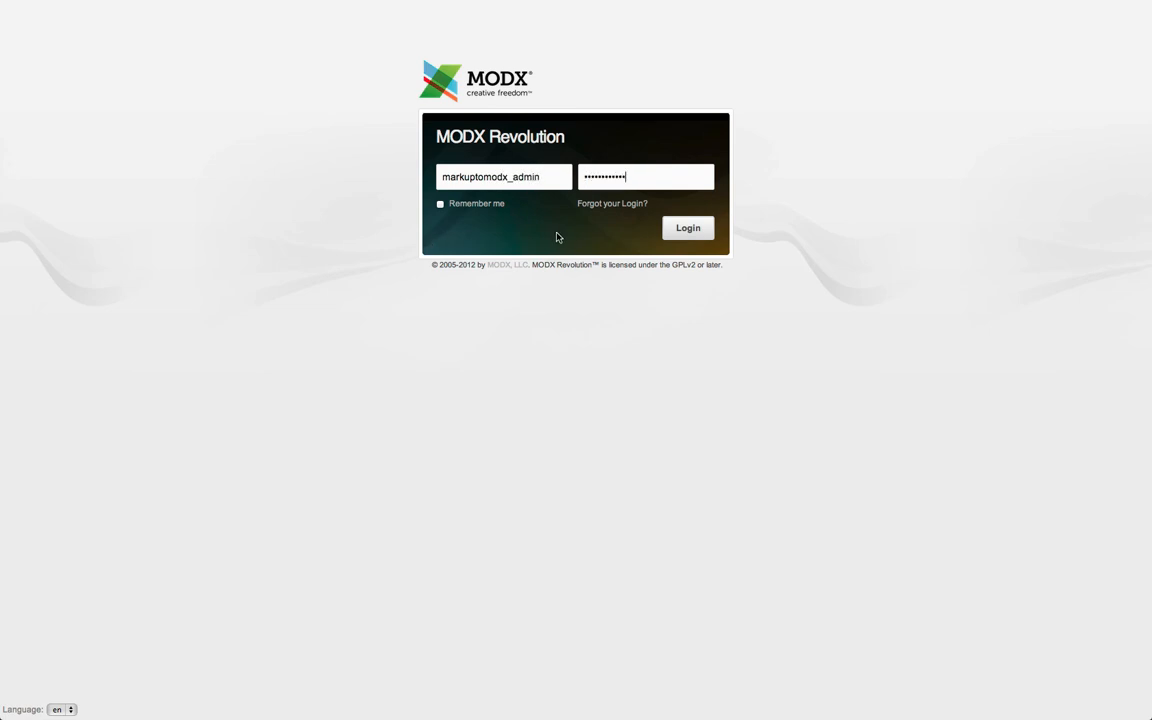
- Log into the MODX Revolution manager with the admin username markuptomod and password
click(688, 228)
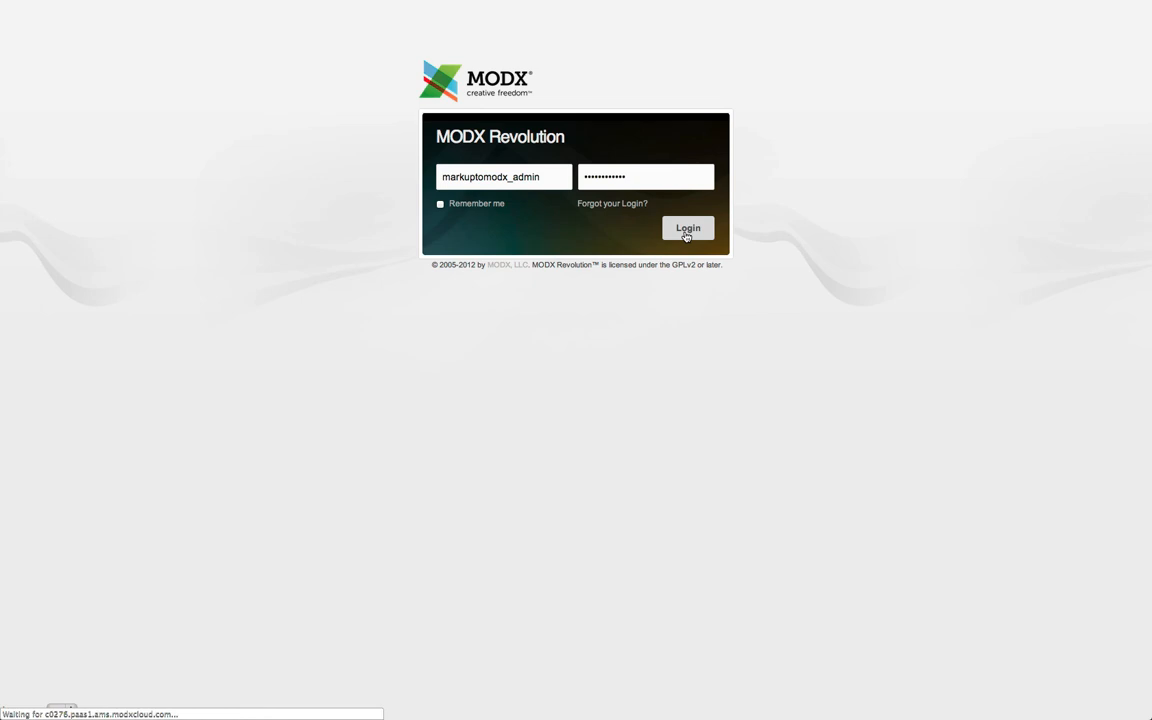
click(688, 228)
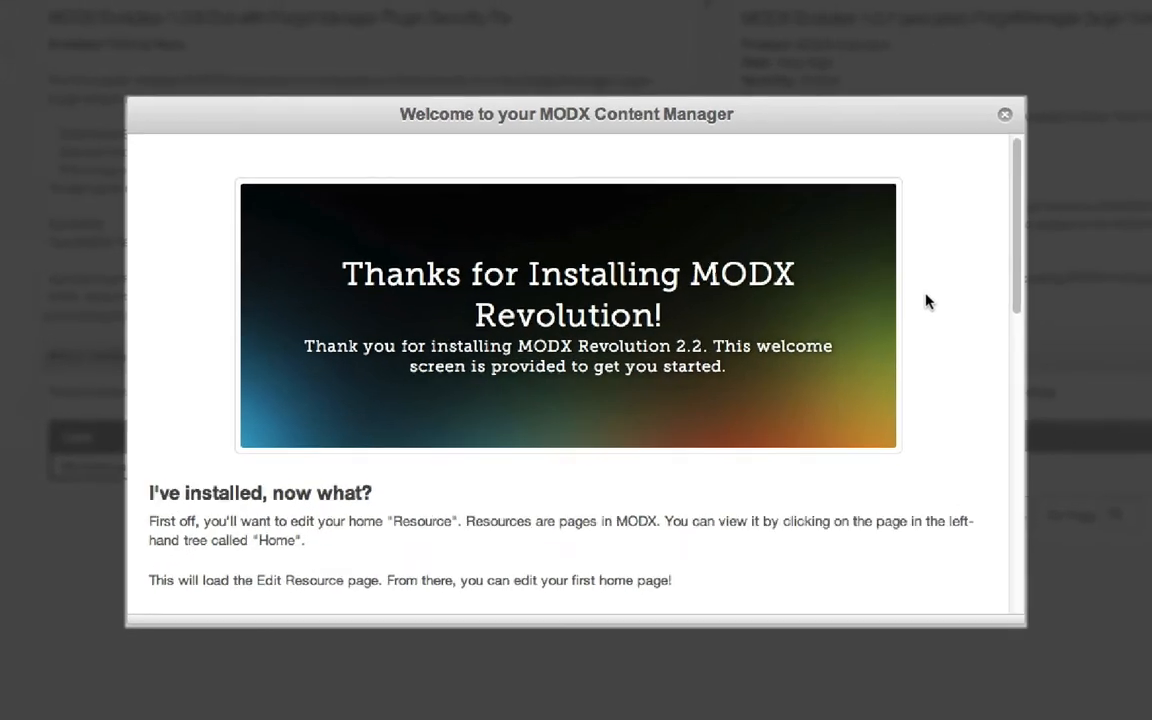
- Scroll through the Welcome to your MODX Content Manager dialog to its See Also links
scroll(down, 3)
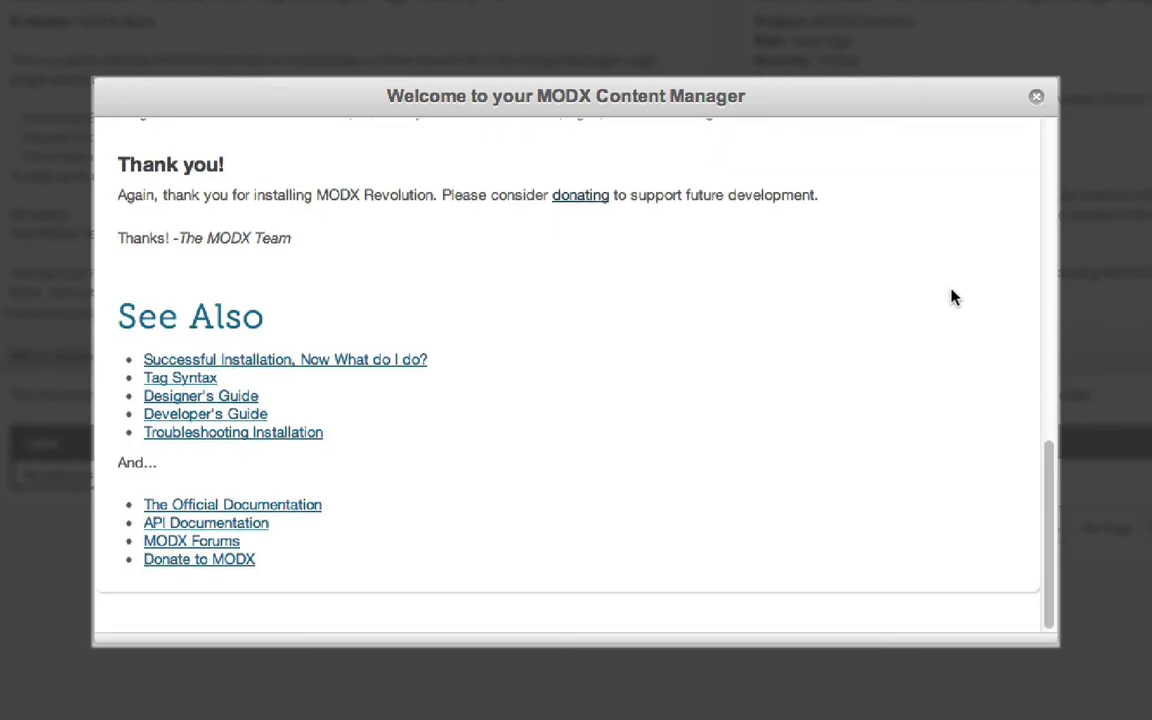